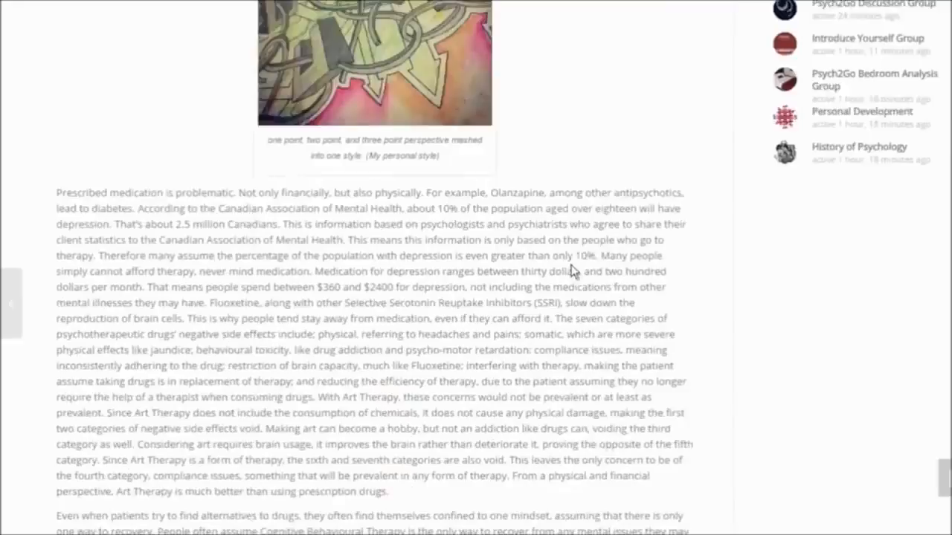
scroll(down, 3)
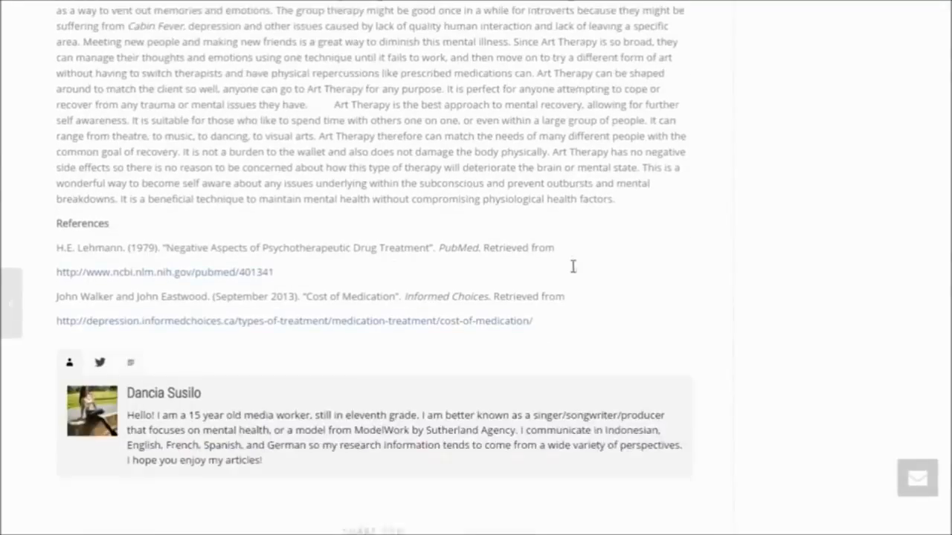